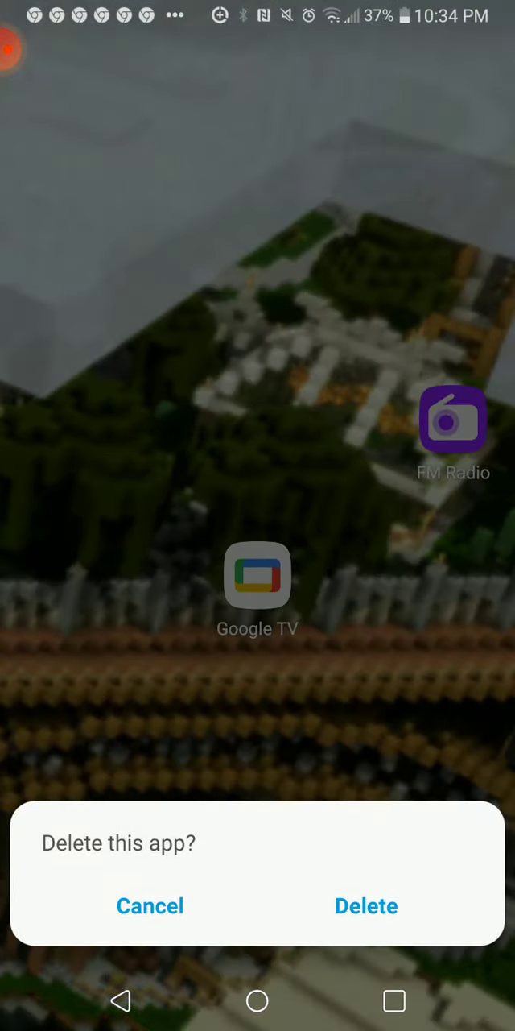
Dismiss the 'Delete this app?' prompt with Cancel so Play Games remains beside Google TV.
left_click(150, 905)
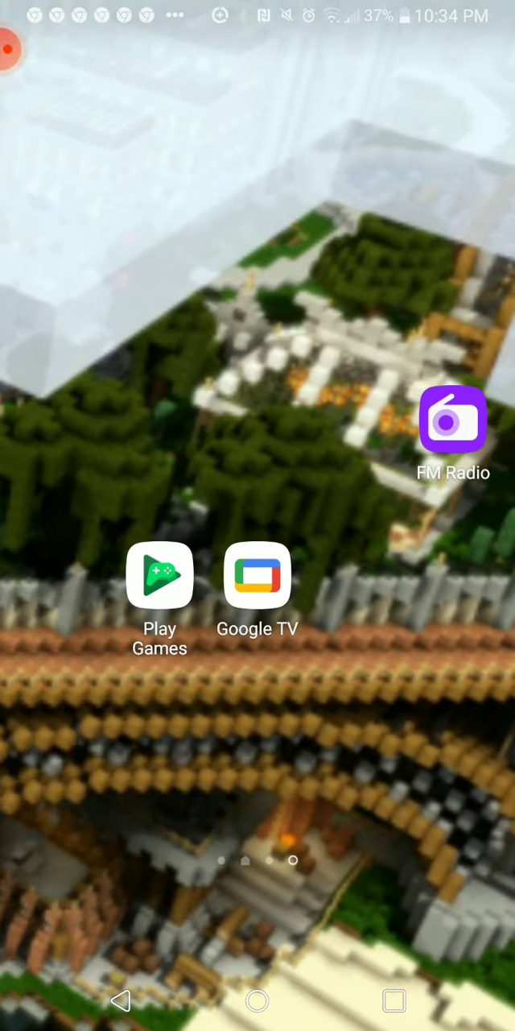